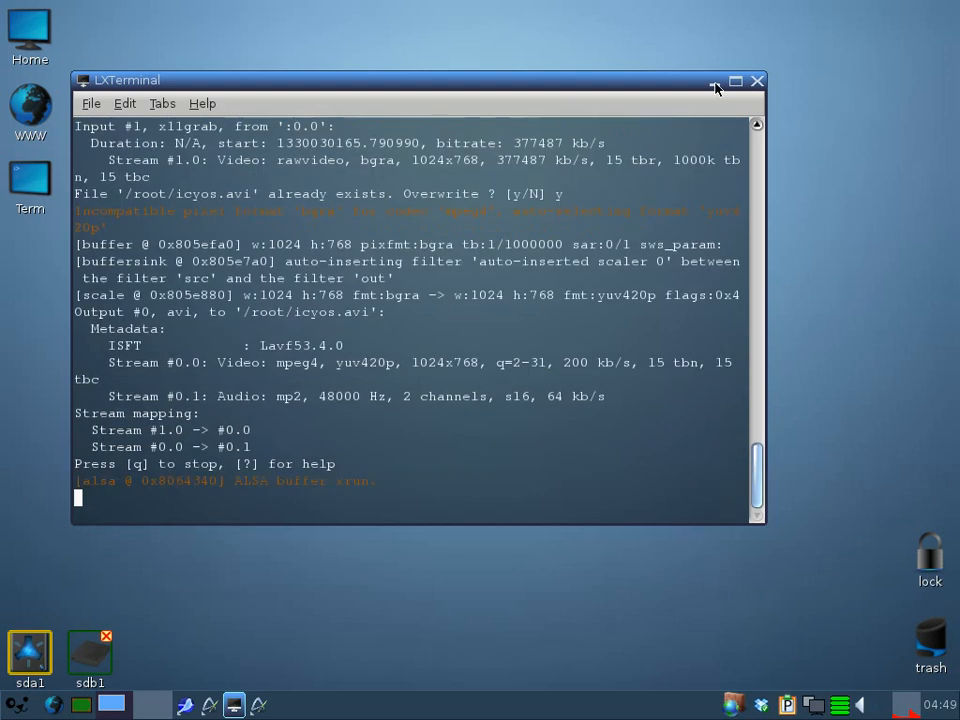
Step: Close the LXTerminal window running the ffmpeg capture, leaving the empty desktop
left_click(756, 80)
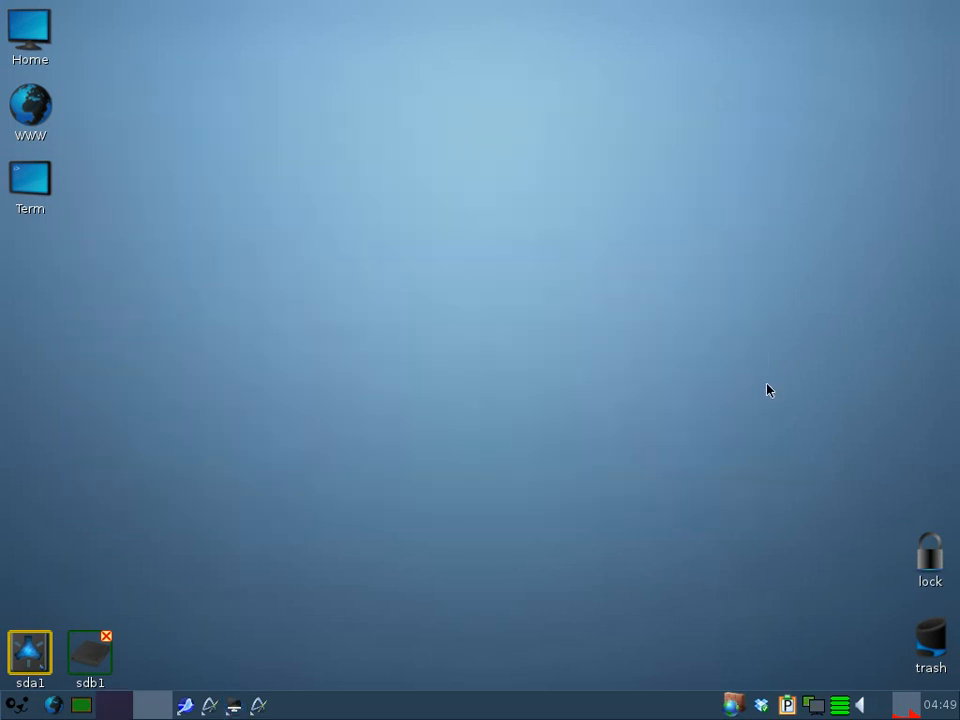
mouse_move(644, 298)
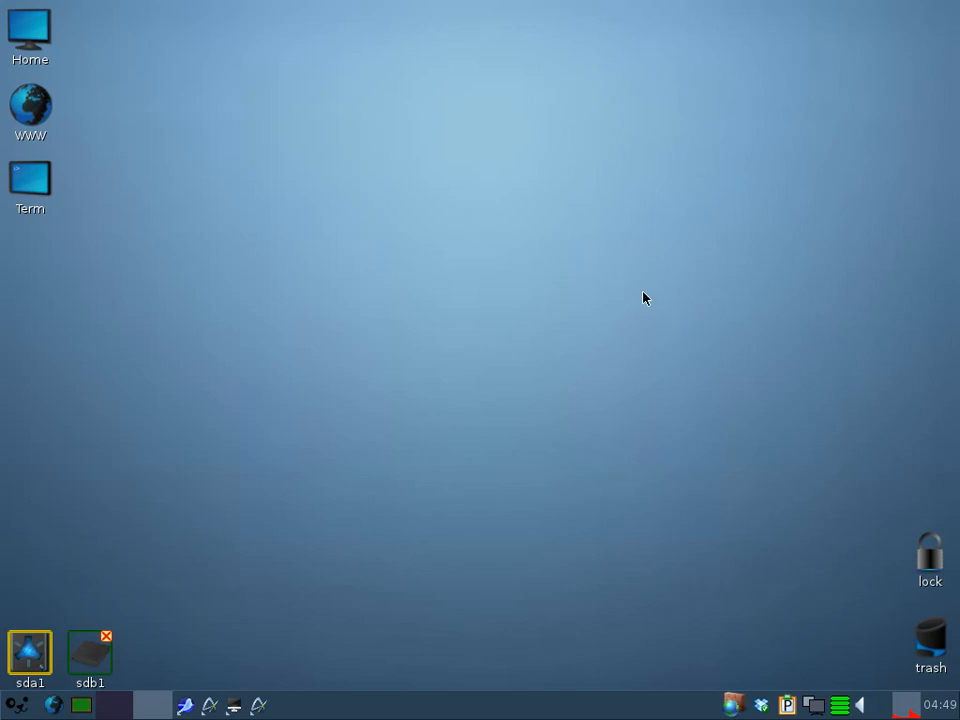